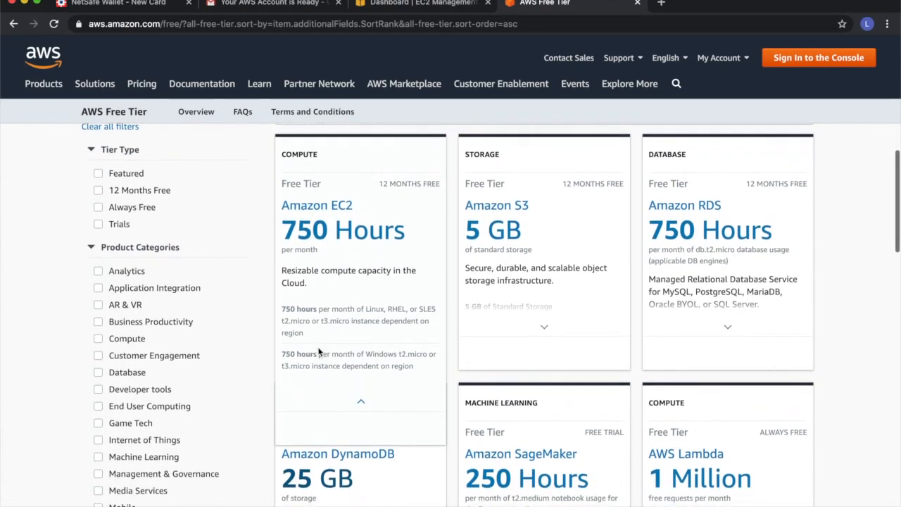
Step: Load the Amazon Web Services home page and start 'Create an AWS Account'
scroll("down", 3)
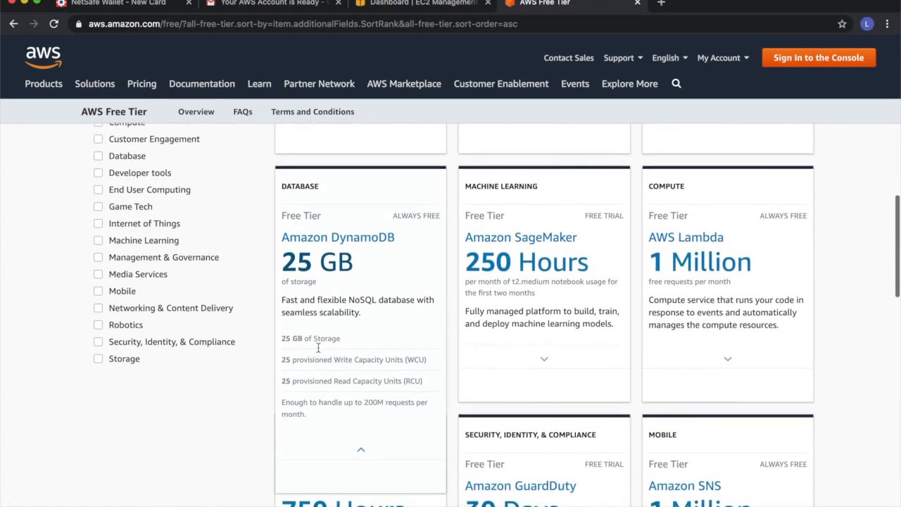
scroll("down", 3)
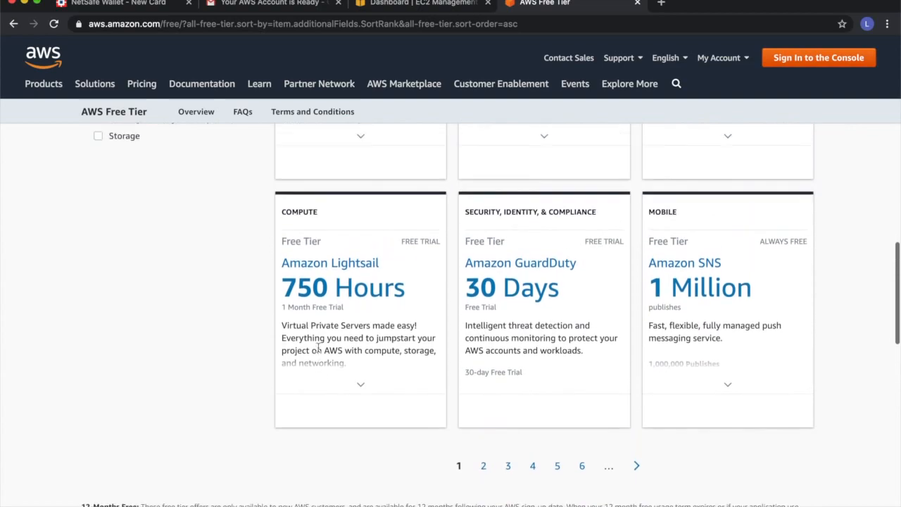
scroll("up", 3)
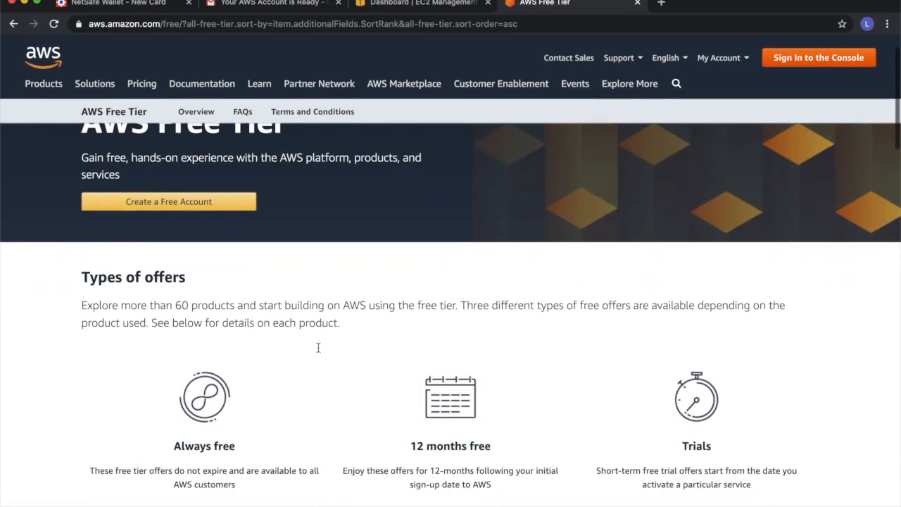
scroll("down", 3)
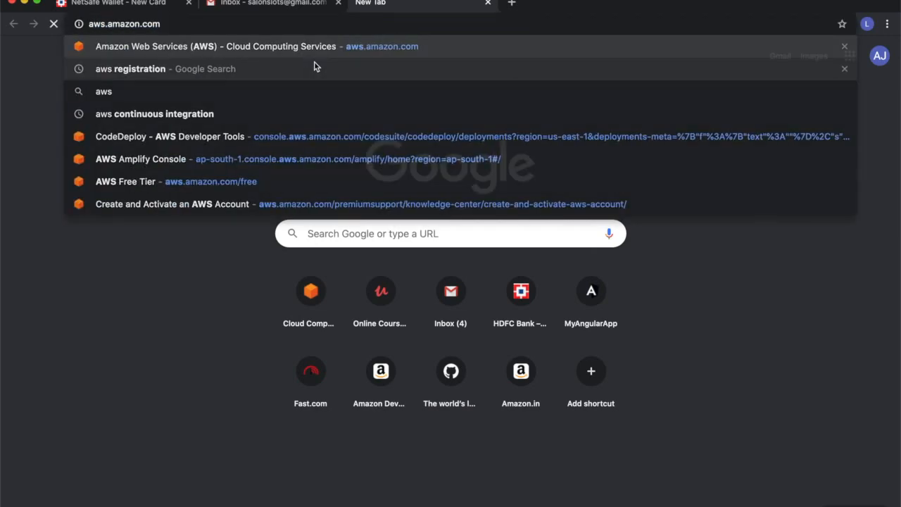
left_click(240, 46)
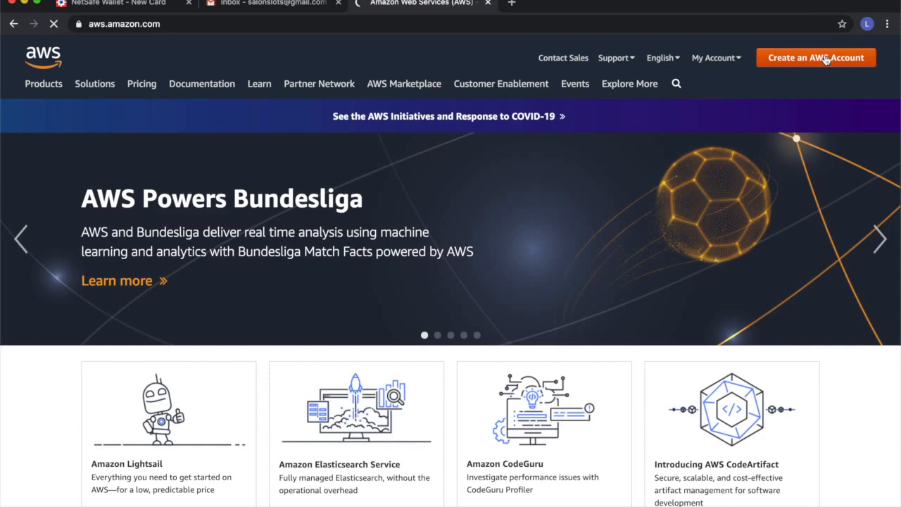
mouse_move(728, 120)
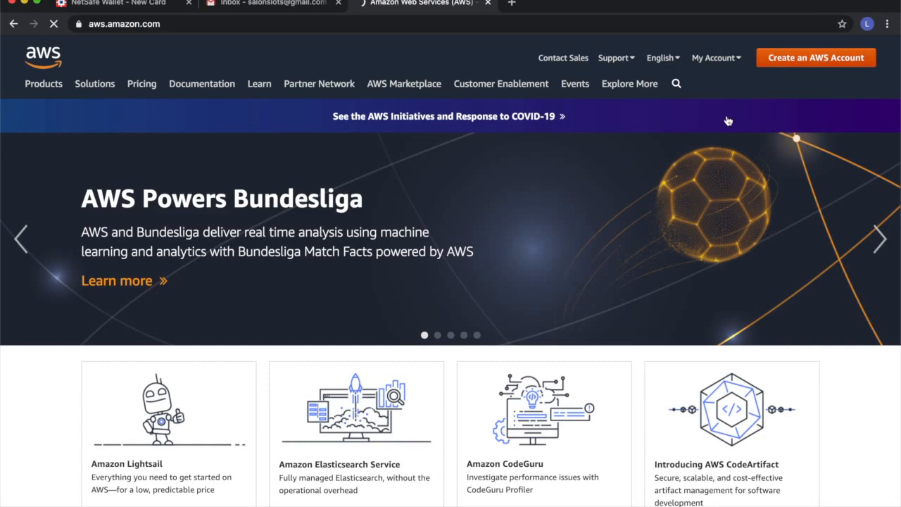
left_click(816, 57)
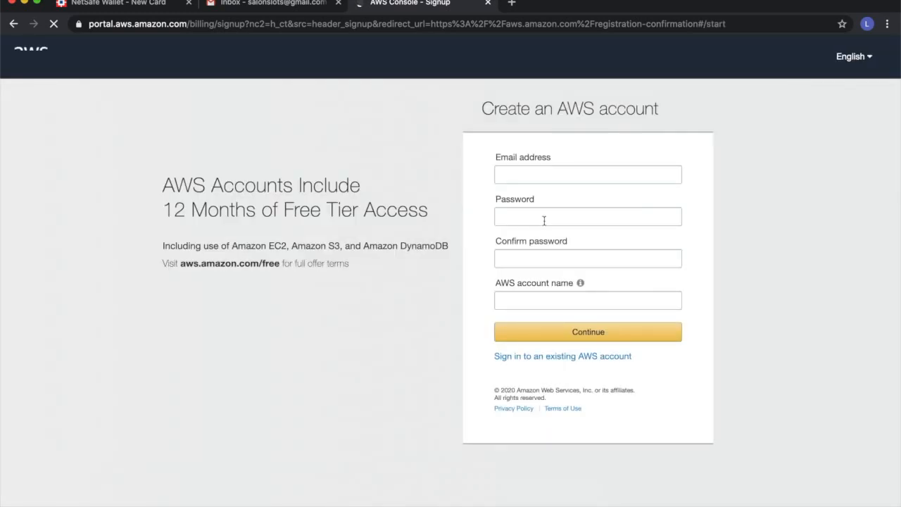
Step: Enter the new account's email, password and account name, and continue
left_click(588, 174)
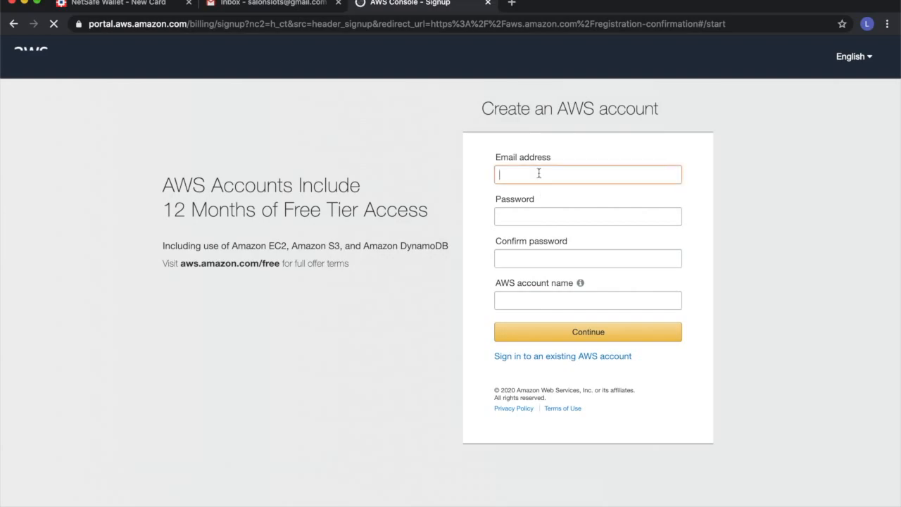
left_click(587, 332)
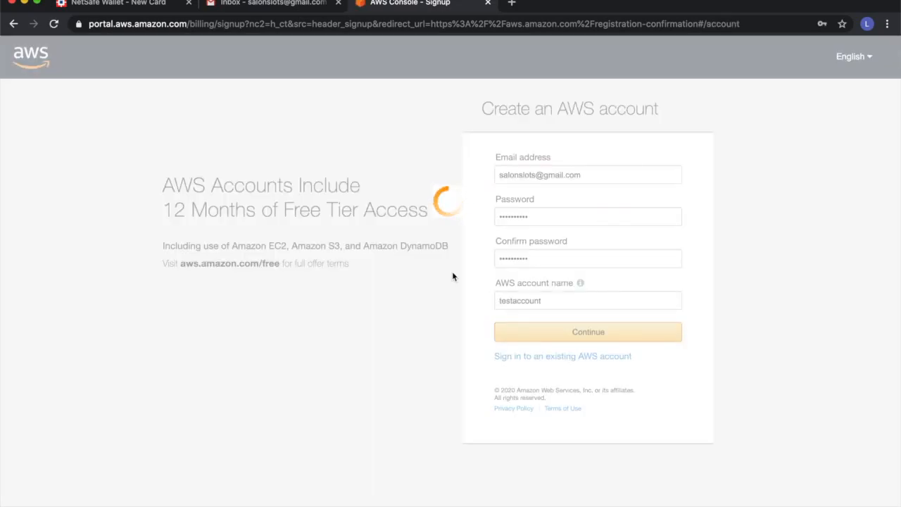
left_click(588, 332)
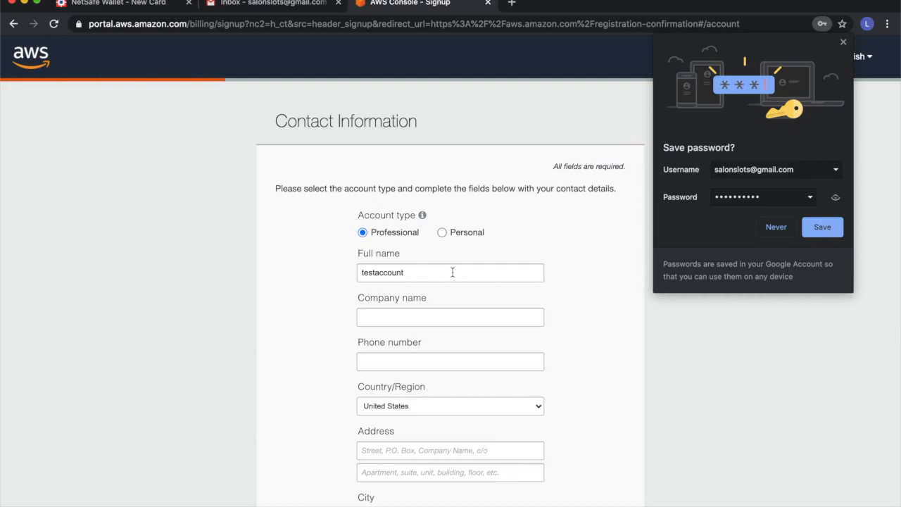
mouse_move(780, 100)
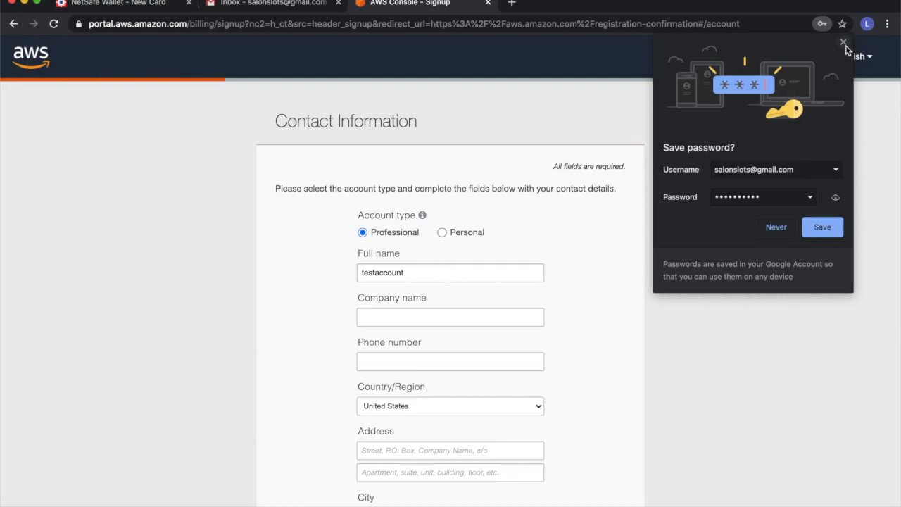
Step: Dismiss the save-password offer, choose a Personal account, and begin the phone number with 99
left_click(842, 42)
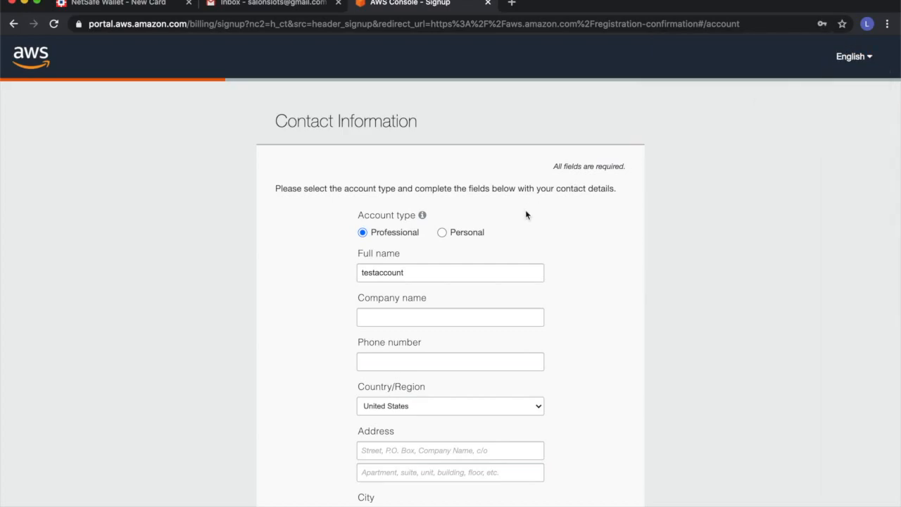
left_click(441, 231)
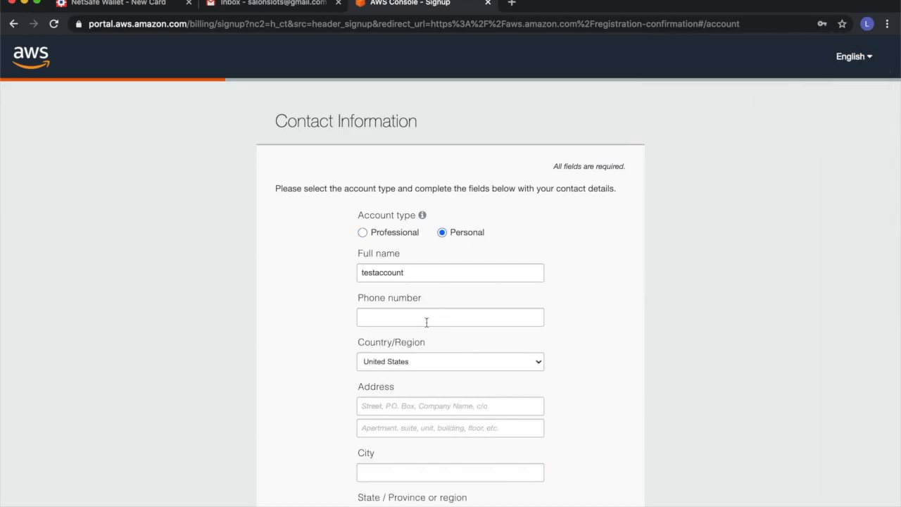
left_click(449, 317)
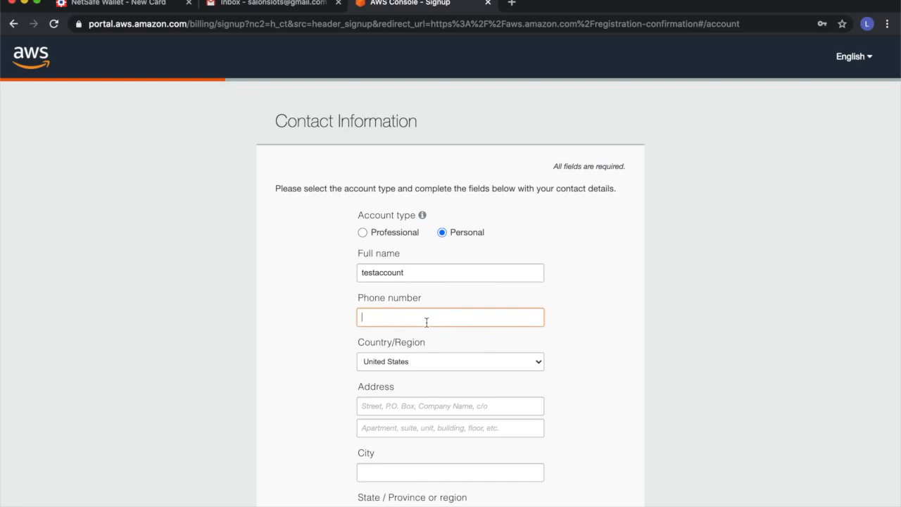
type("99")
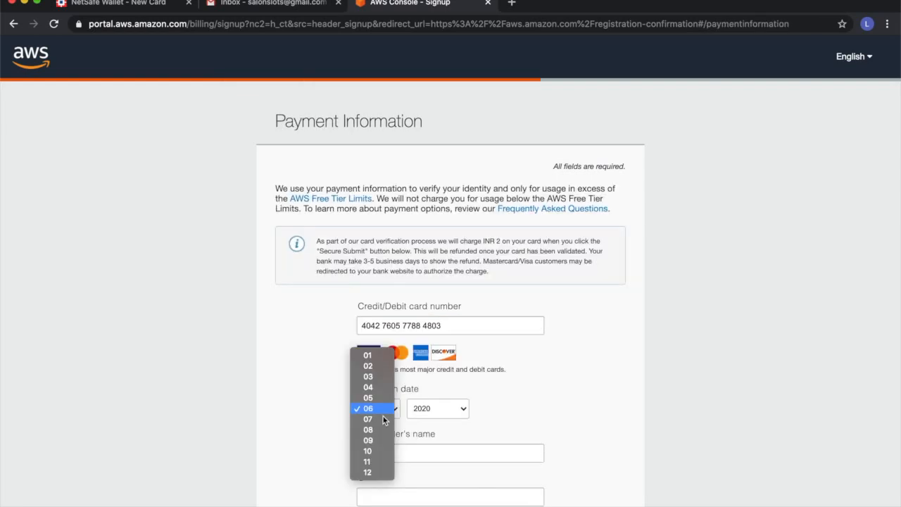
left_click(367, 450)
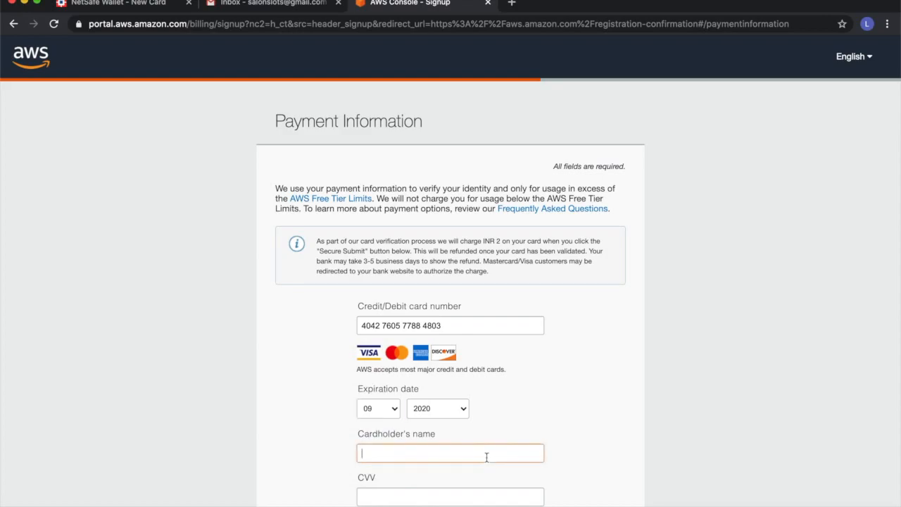
type("Ajaikumar K")
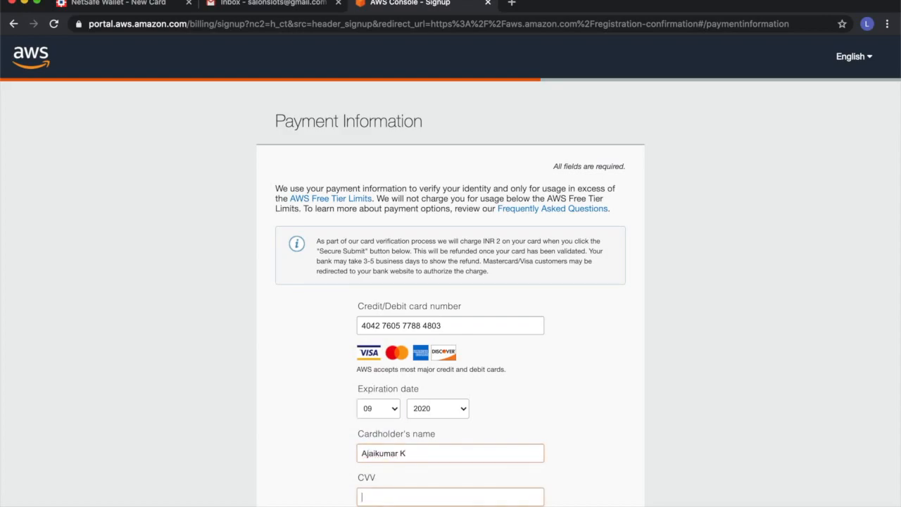
scroll("down", 3)
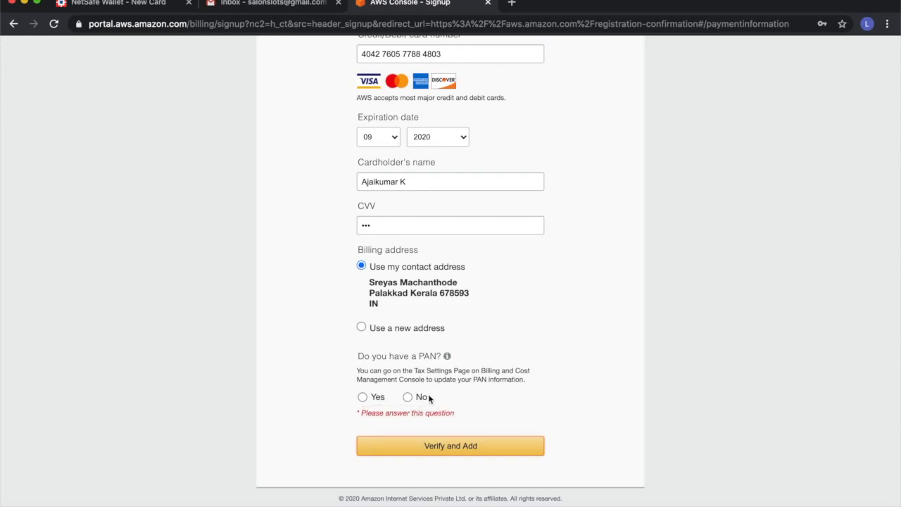
left_click(407, 397)
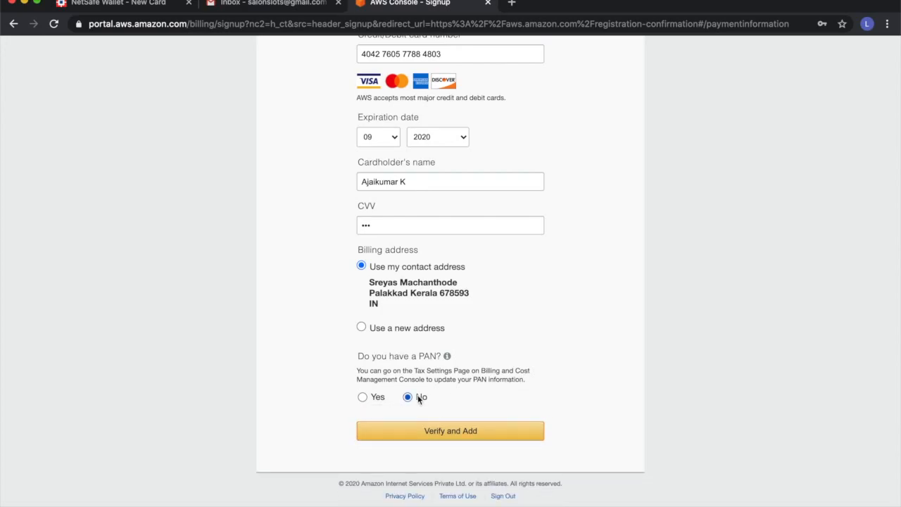
mouse_move(451, 431)
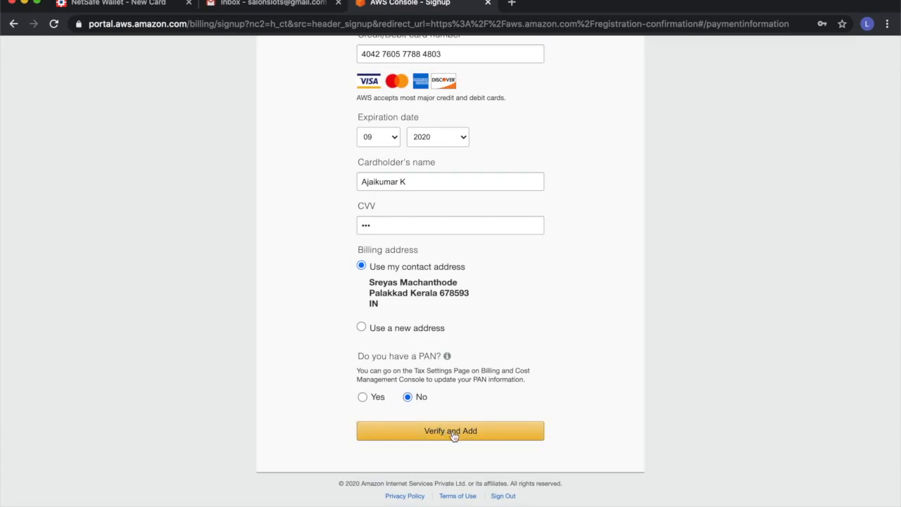
left_click(450, 431)
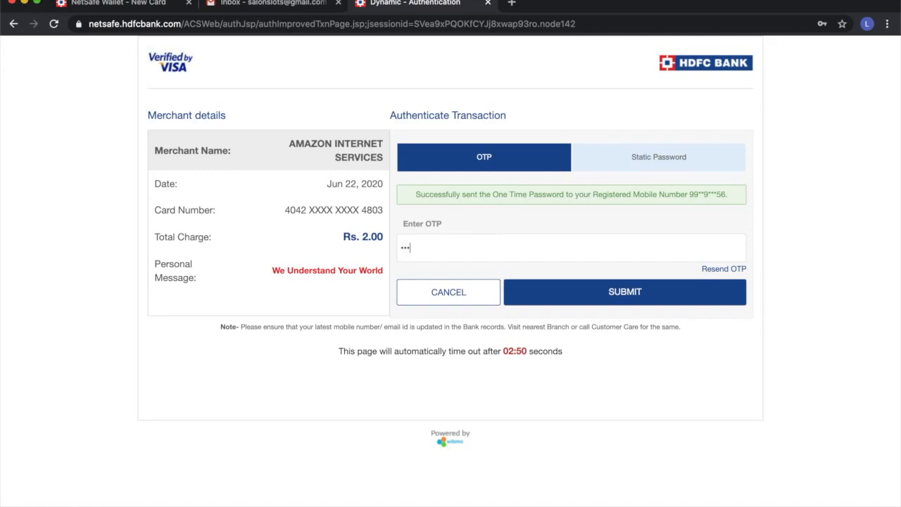
Step: Submit the HDFC NetSafe OTP authorising the Rs. 2.00 charge
left_click(624, 291)
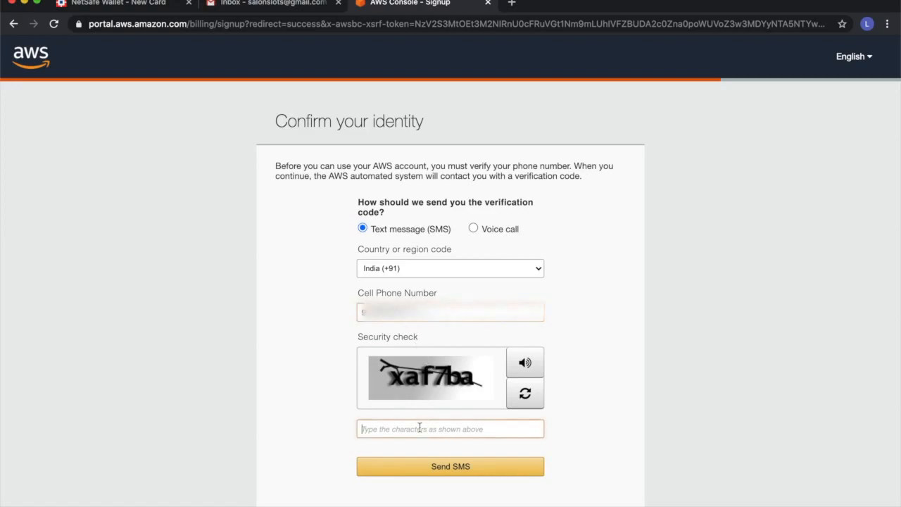
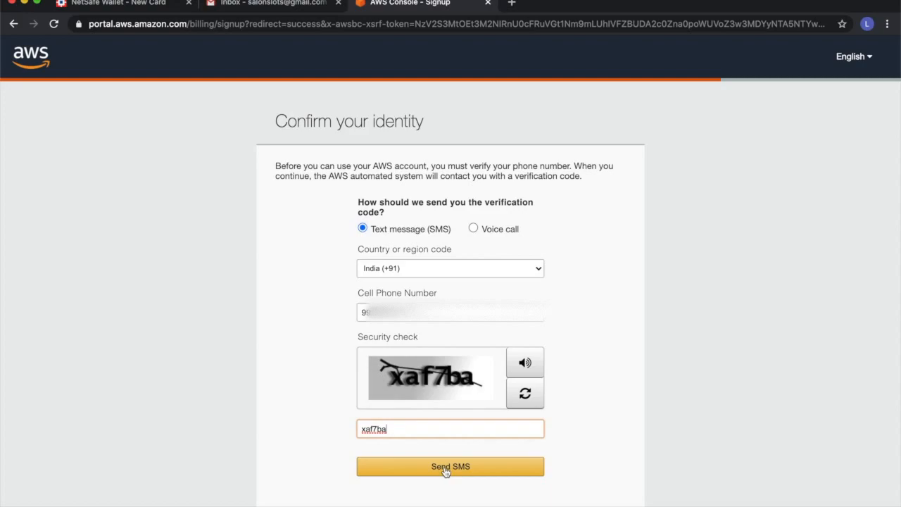
left_click(450, 466)
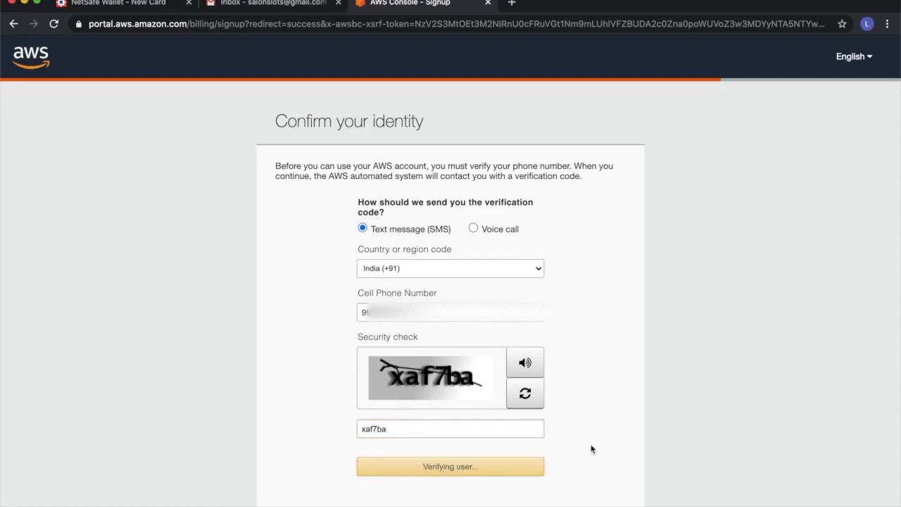
left_click(450, 466)
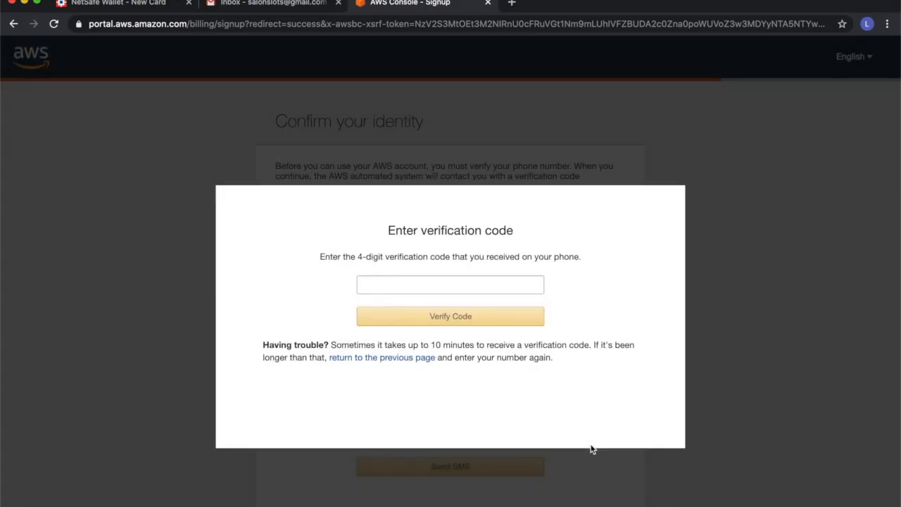
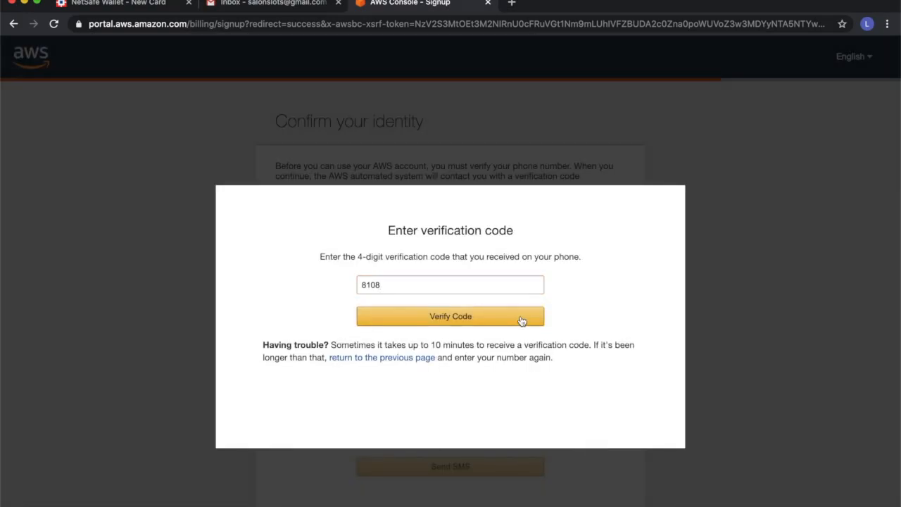
left_click(450, 316)
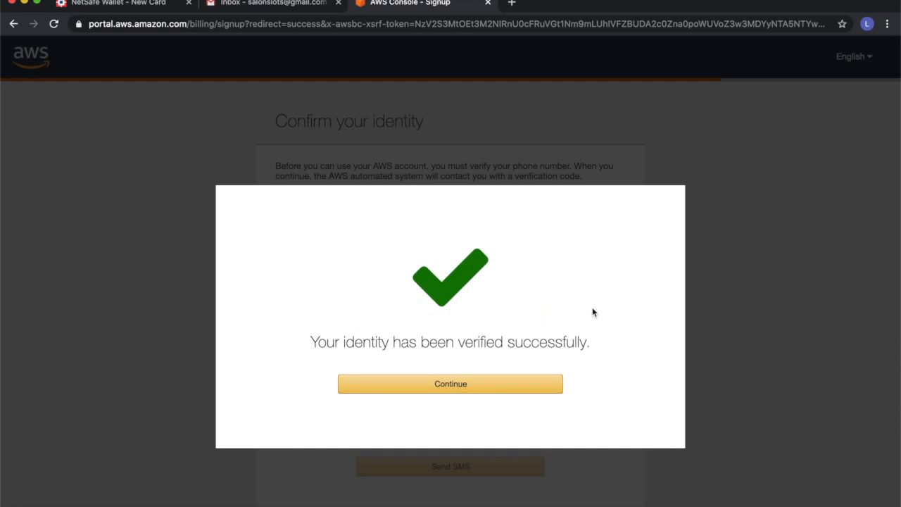
mouse_move(493, 358)
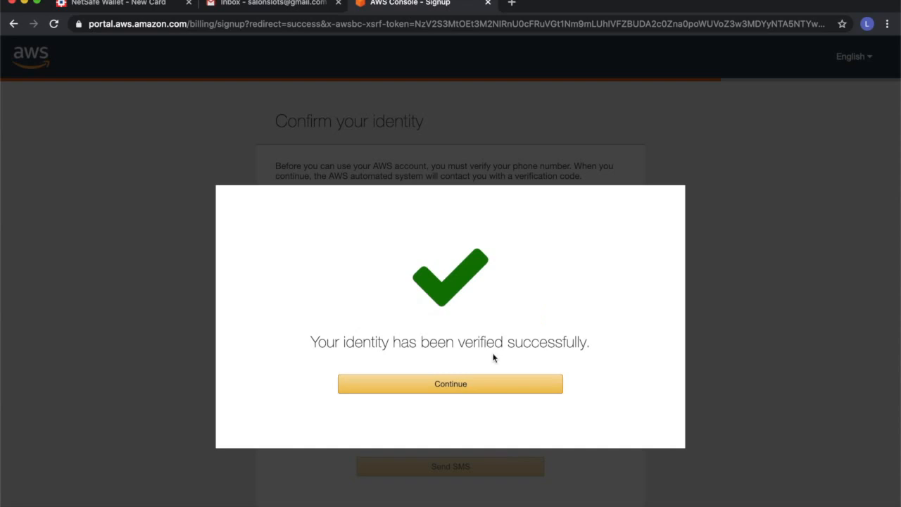
left_click(450, 384)
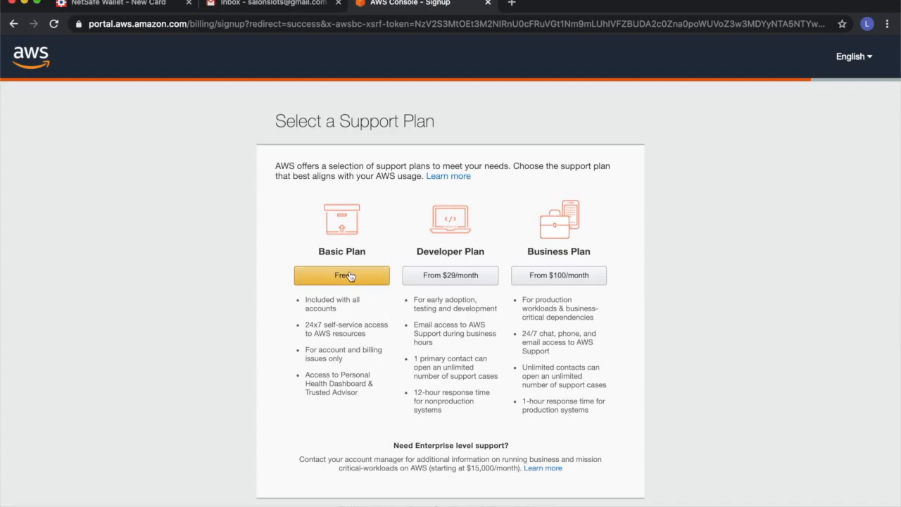
Step: Choose the free Basic support plan and check Gmail for the account-ready email
left_click(341, 275)
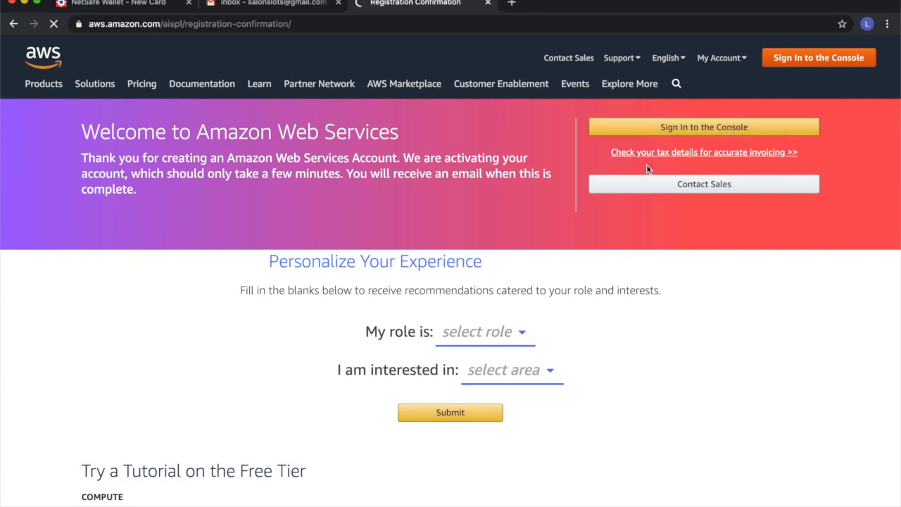
left_click(268, 3)
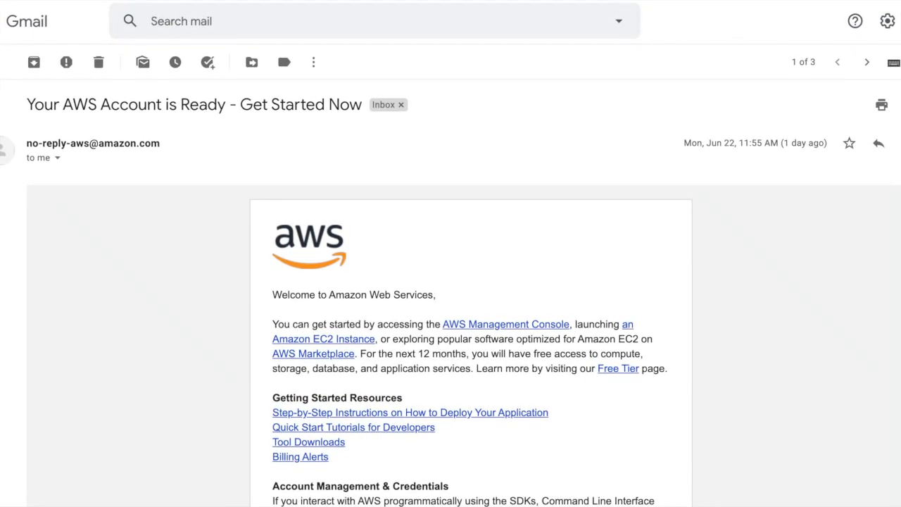
Step: Open the Management Console from the email and sign in as root user
left_click(506, 324)
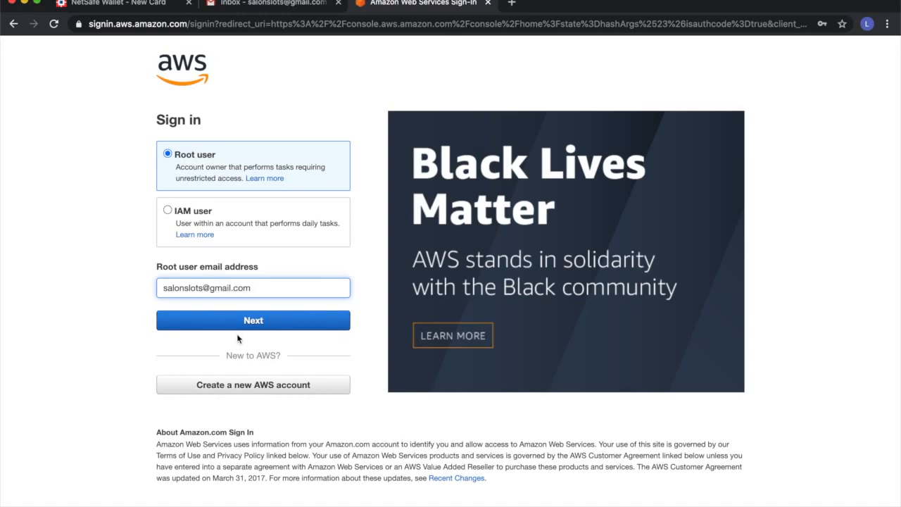
left_click(253, 320)
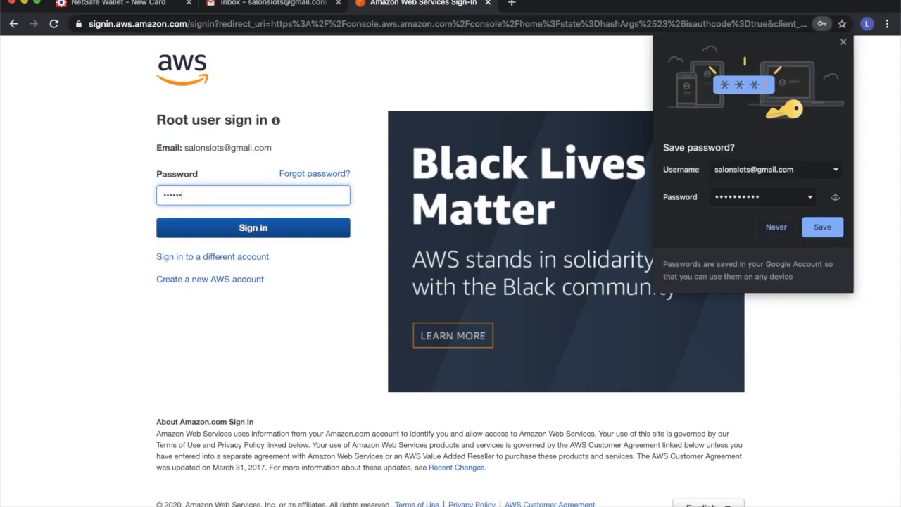
left_click(253, 227)
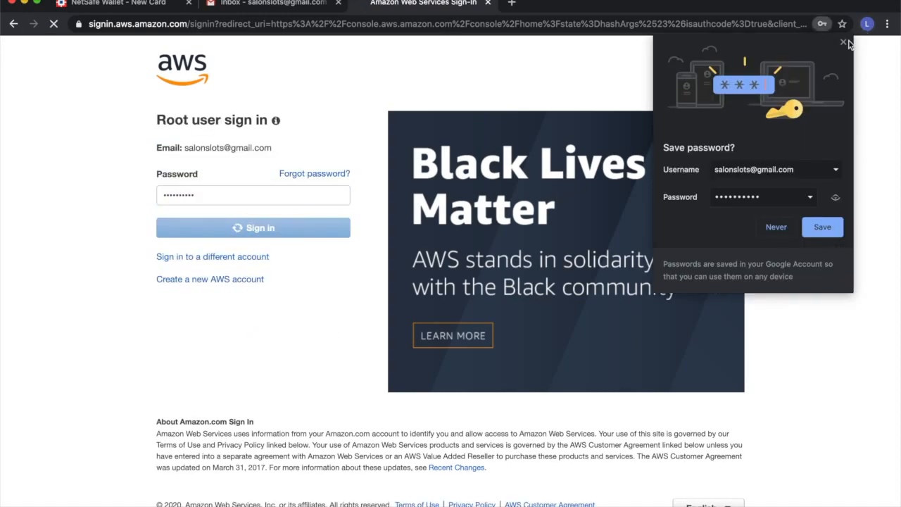
left_click(252, 227)
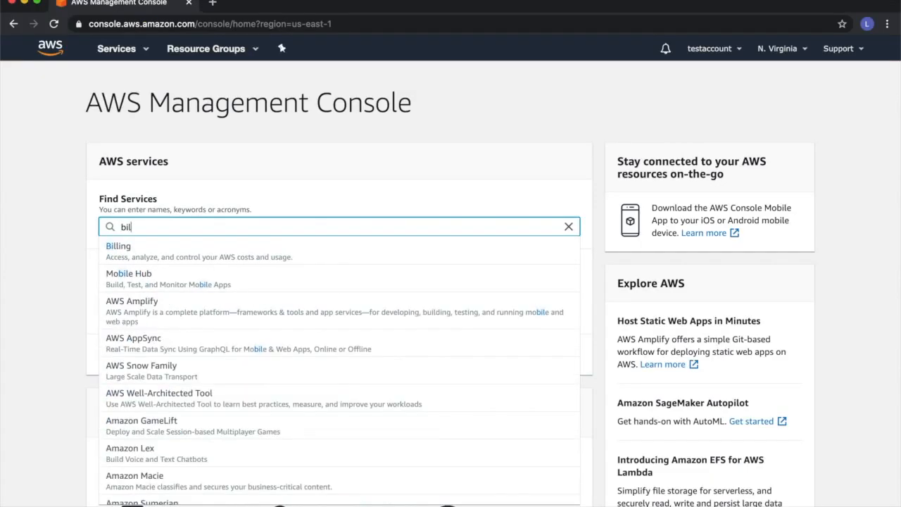
Step: Search services for billing, open Billing, and review the 0.00 INR Spend Summary
type("lin")
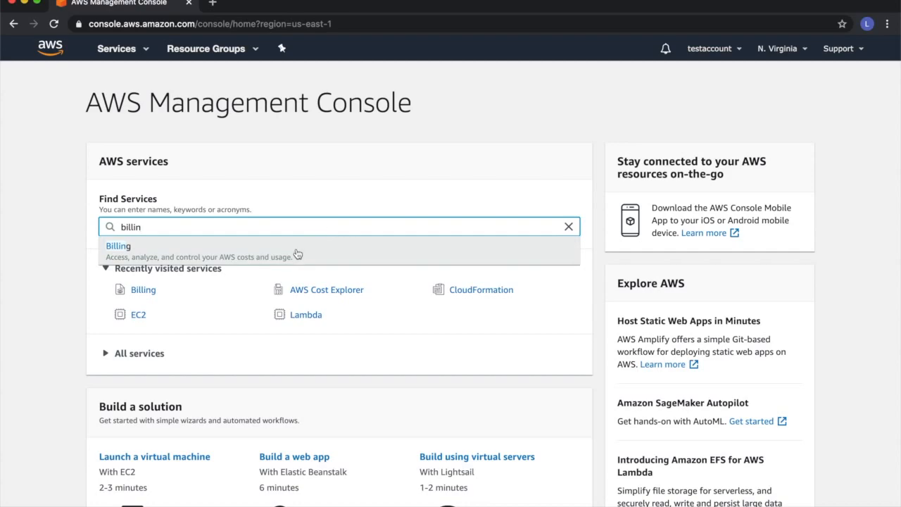
left_click(118, 246)
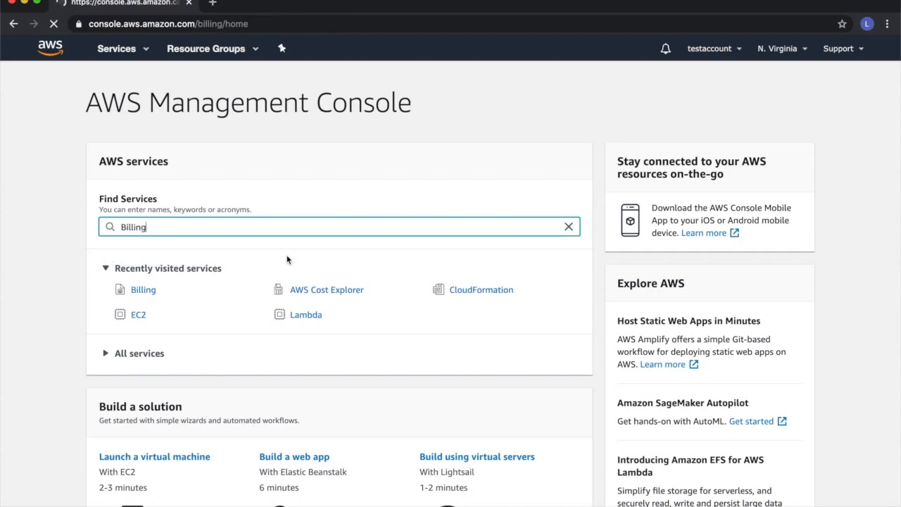
left_click(143, 290)
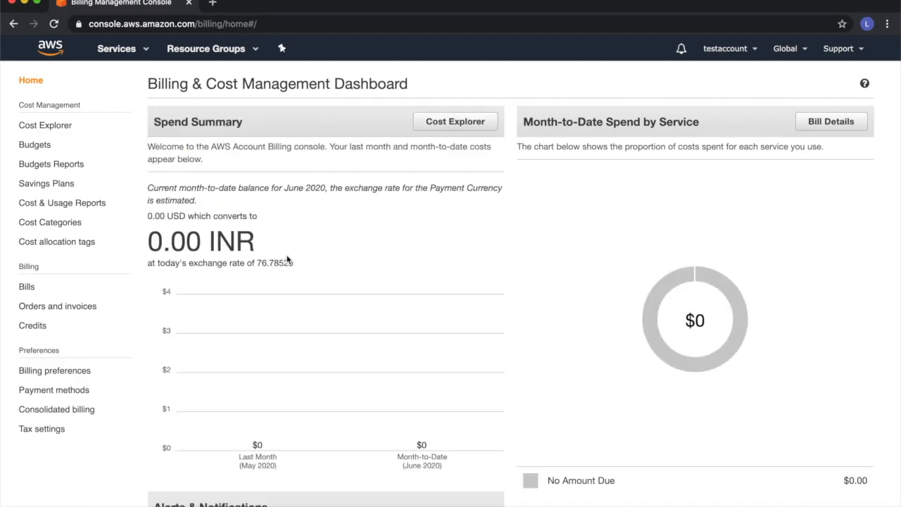
mouse_move(316, 340)
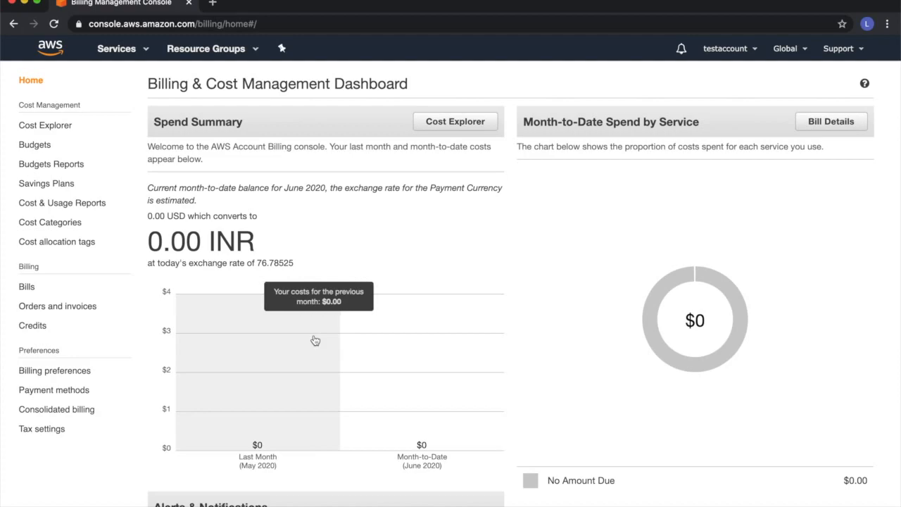
scroll("down", 3)
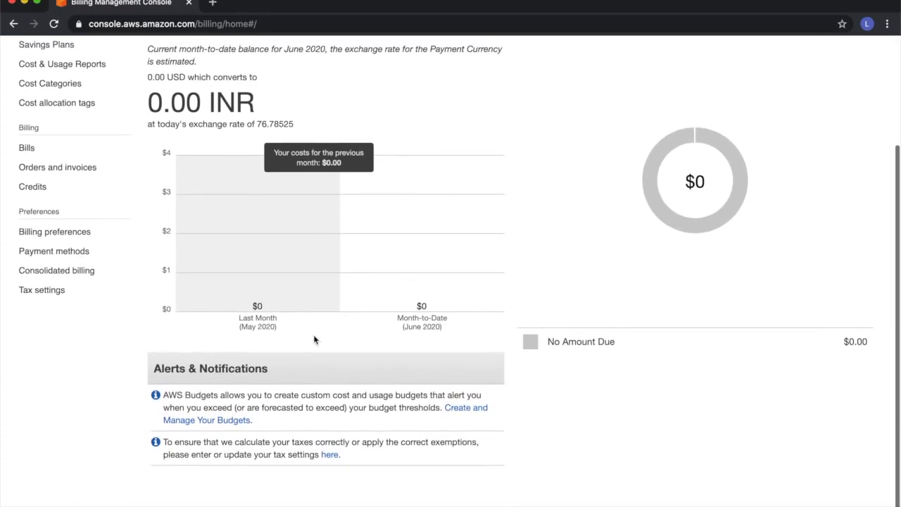
scroll("up", 3)
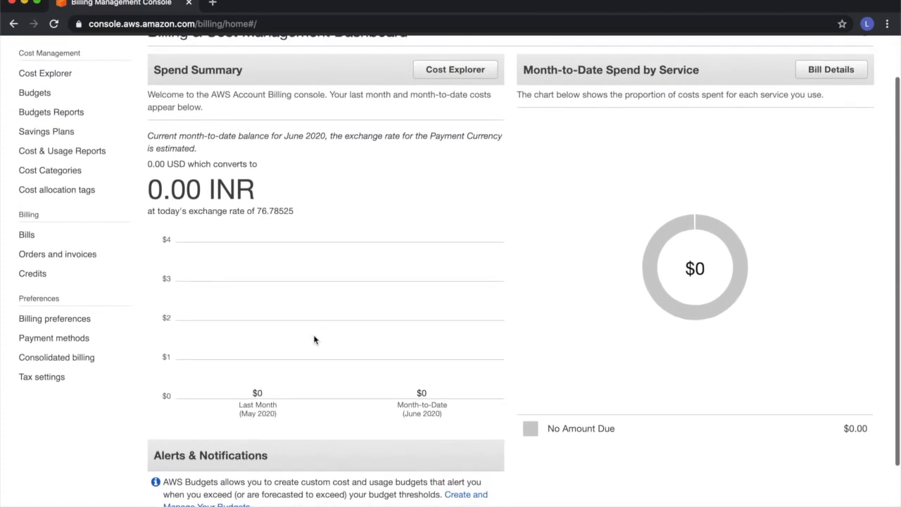
scroll("up", 3)
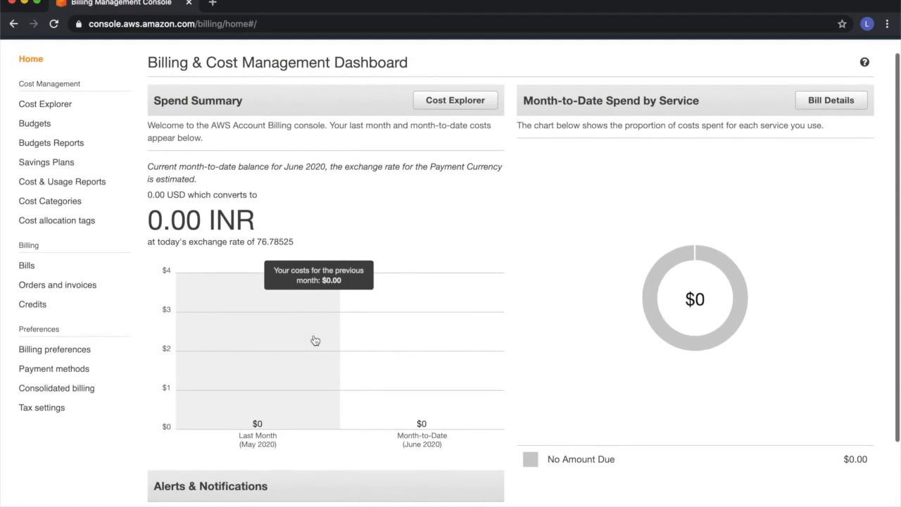
mouse_move(398, 238)
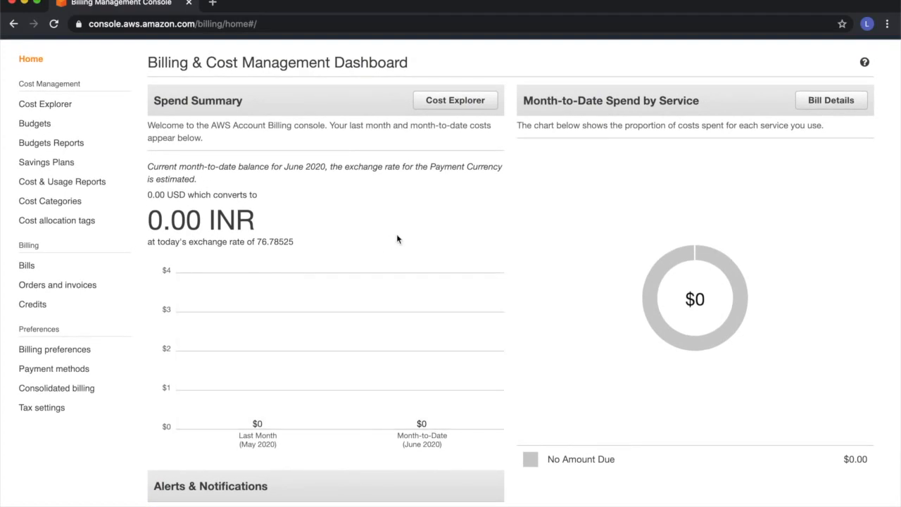